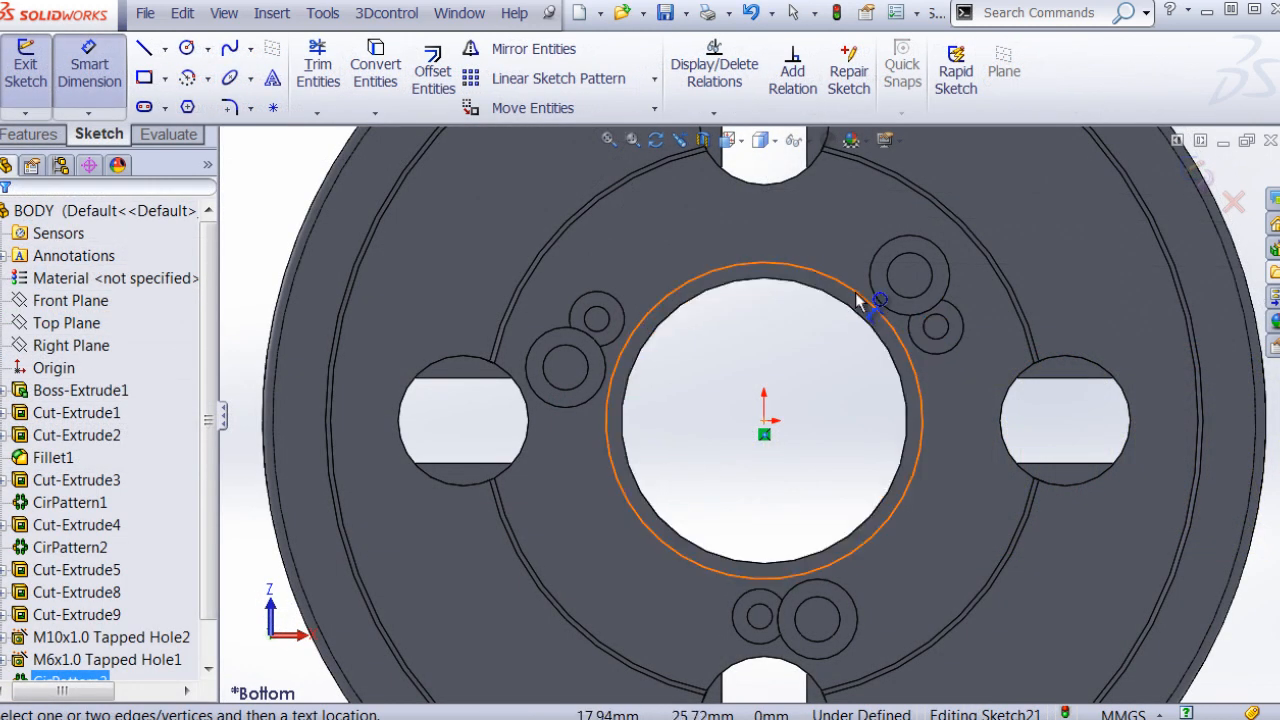
Step: Exit the sketch on the BODY part, returning to the chuck assembly in isometric view
{"action": "left_click", "coordinate": [876, 300]}
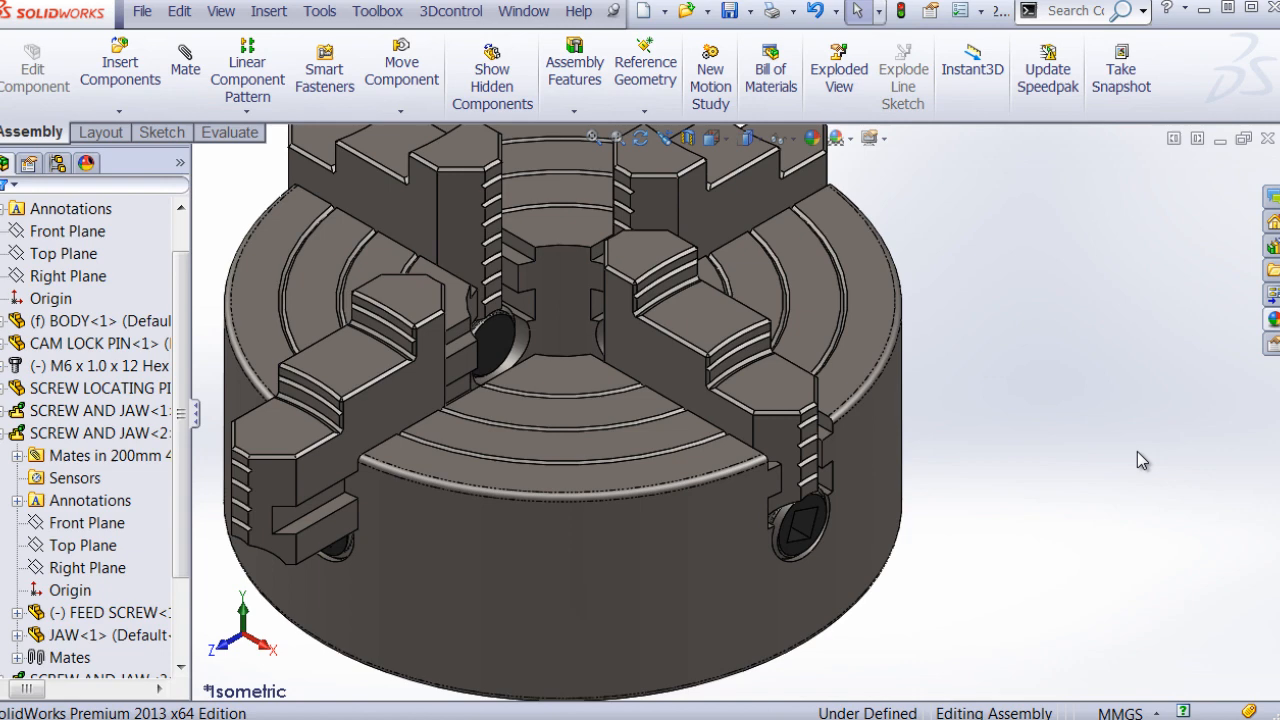
{"action": "left_click", "coordinate": [616, 564]}
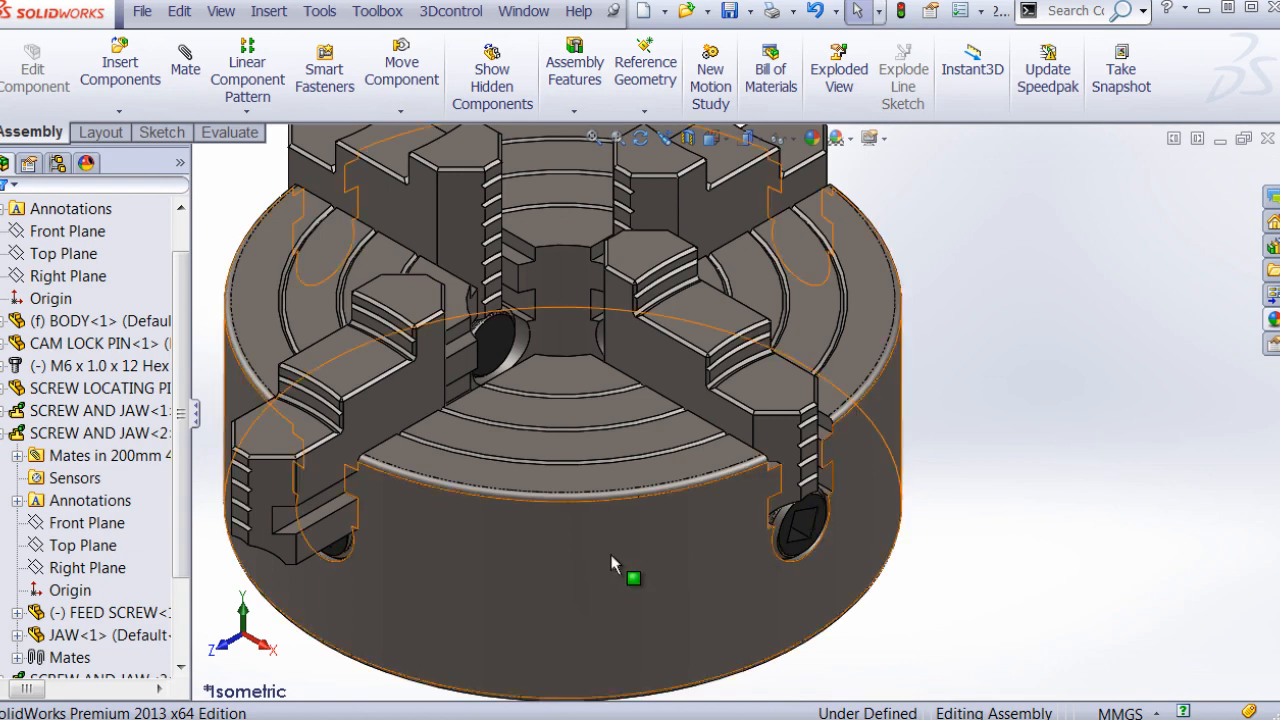